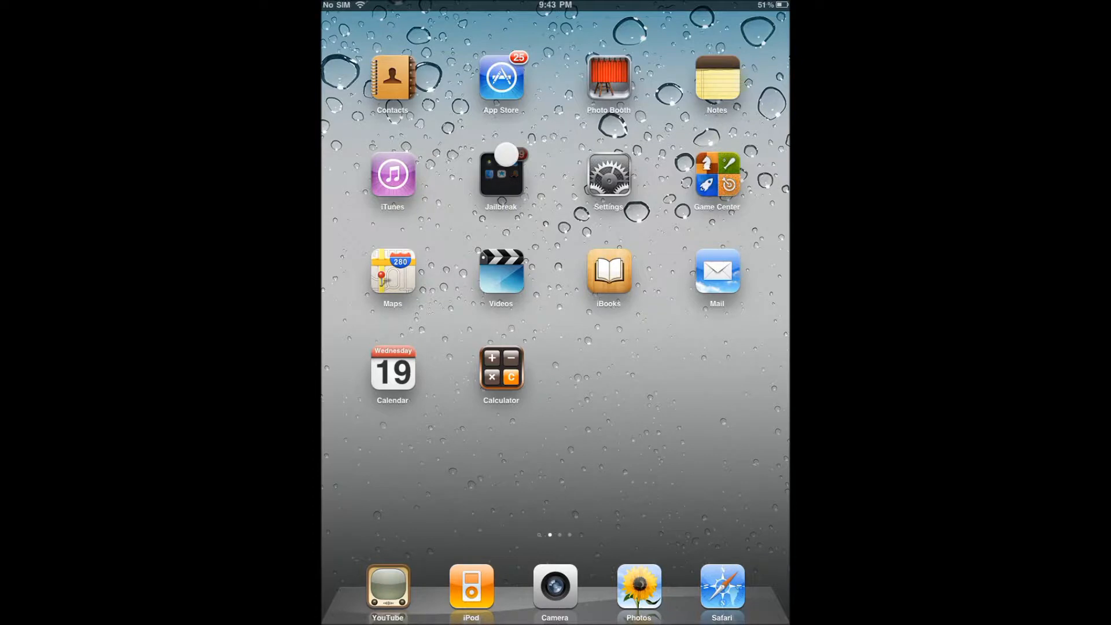
click(500, 174)
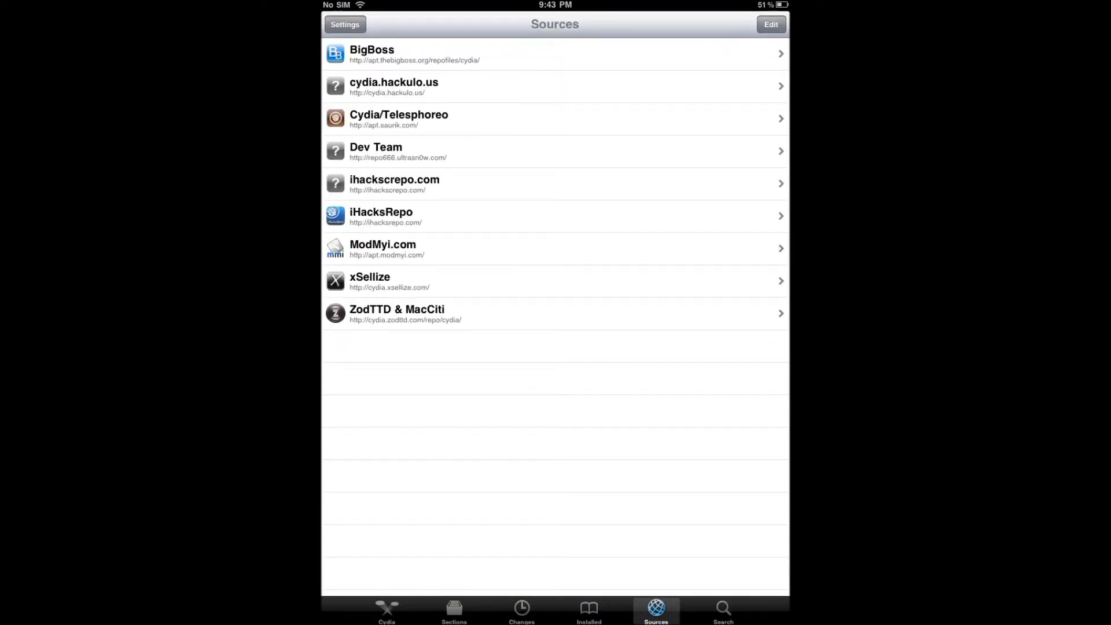
click(771, 25)
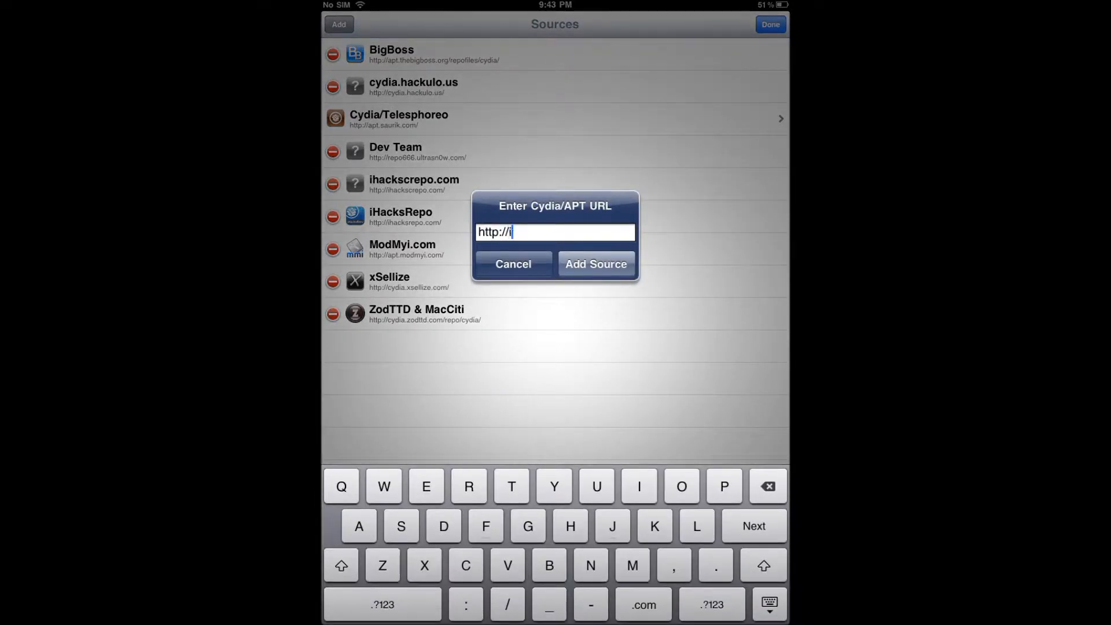
text(hack)
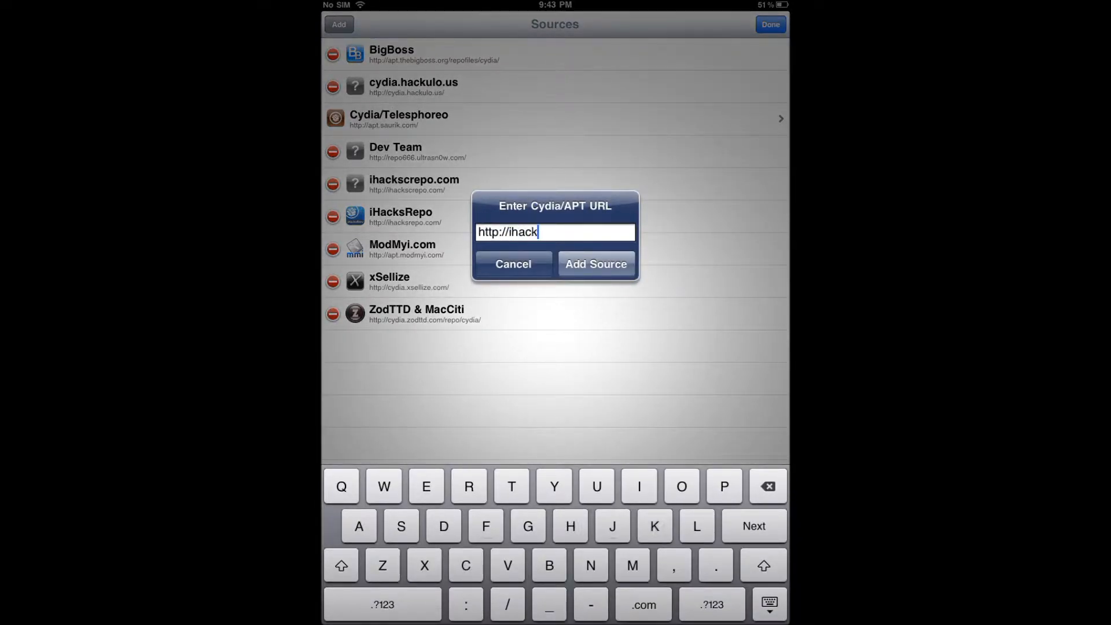
text(srepo.com)
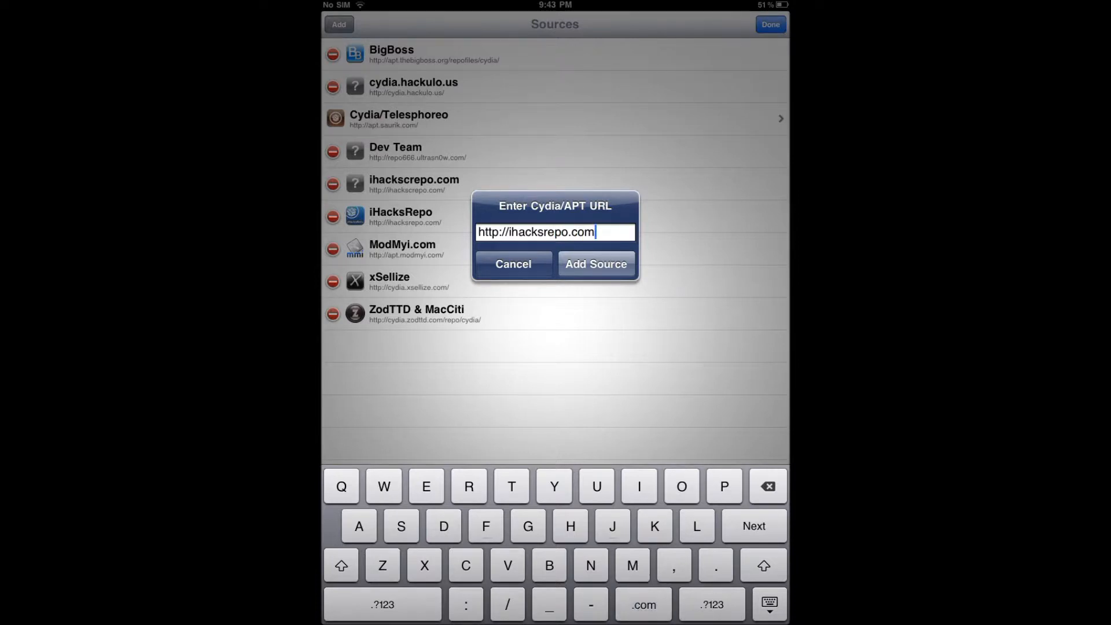
click(513, 264)
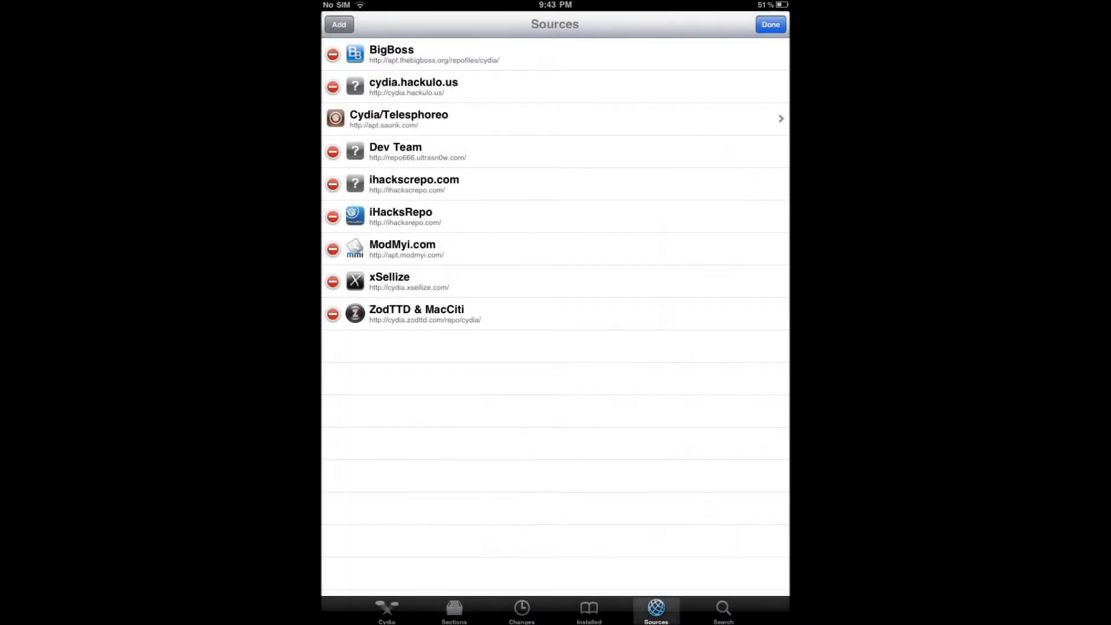
click(770, 23)
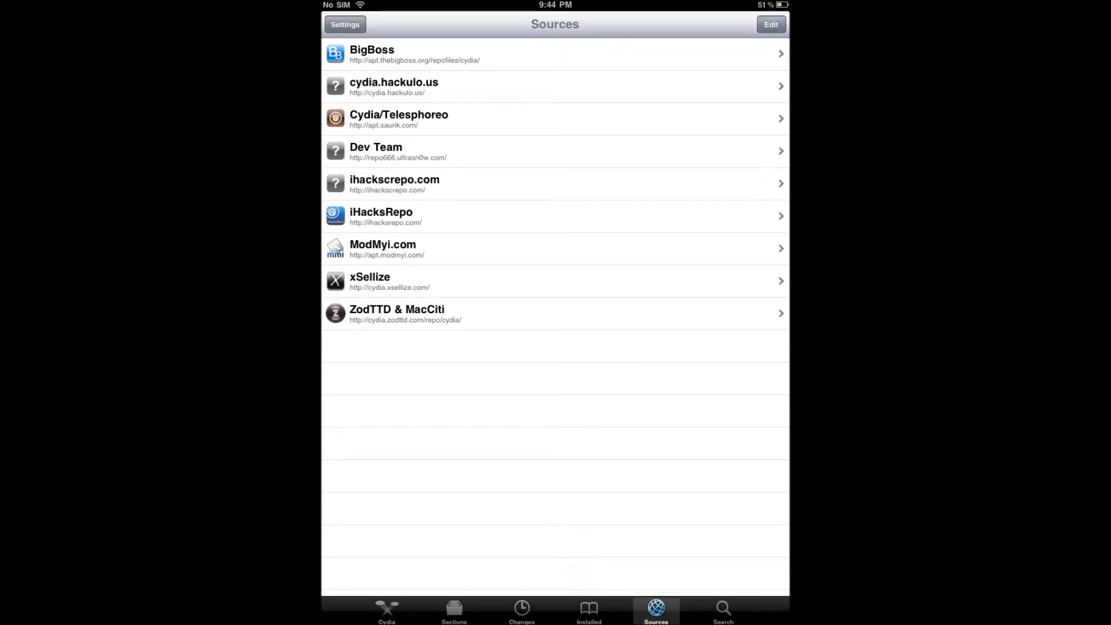
Search Cydia for Barrel and show the Barrel 1.6.5-1 package from IHR
click(722, 610)
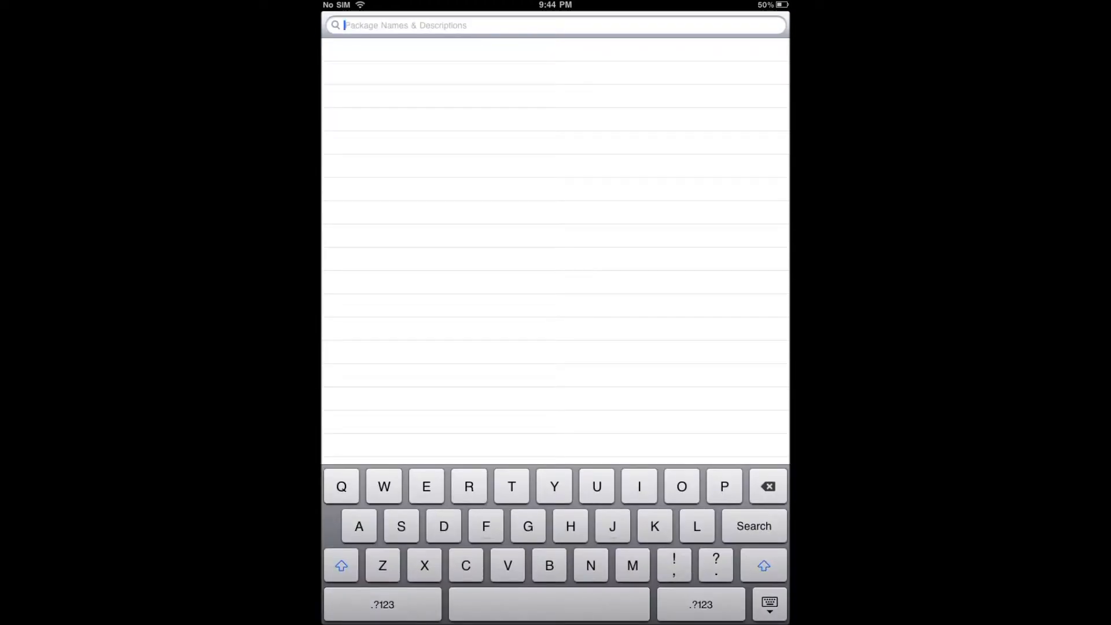
text(Barrel)
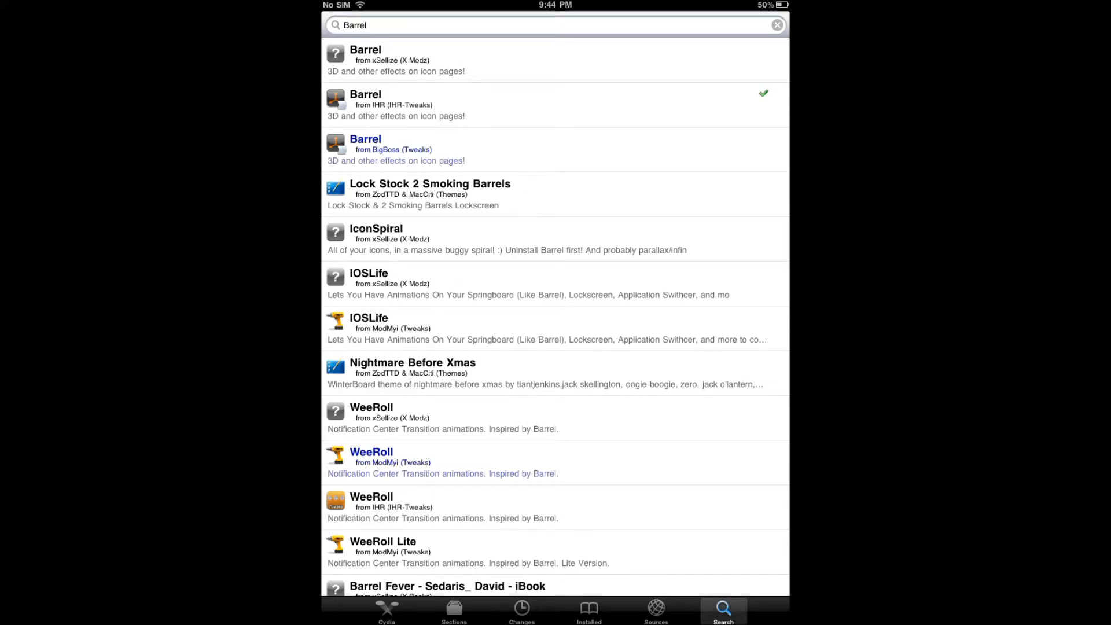
click(394, 104)
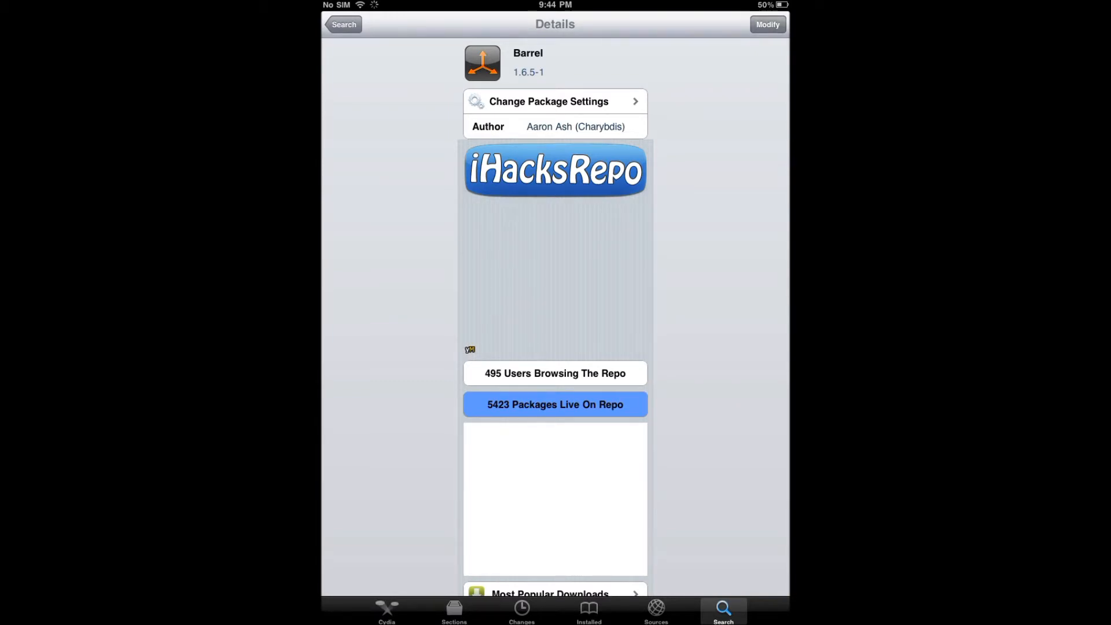
Launch Barrel from the Jailbreak folder and browse its list of page transition modes
scroll(down, 3)
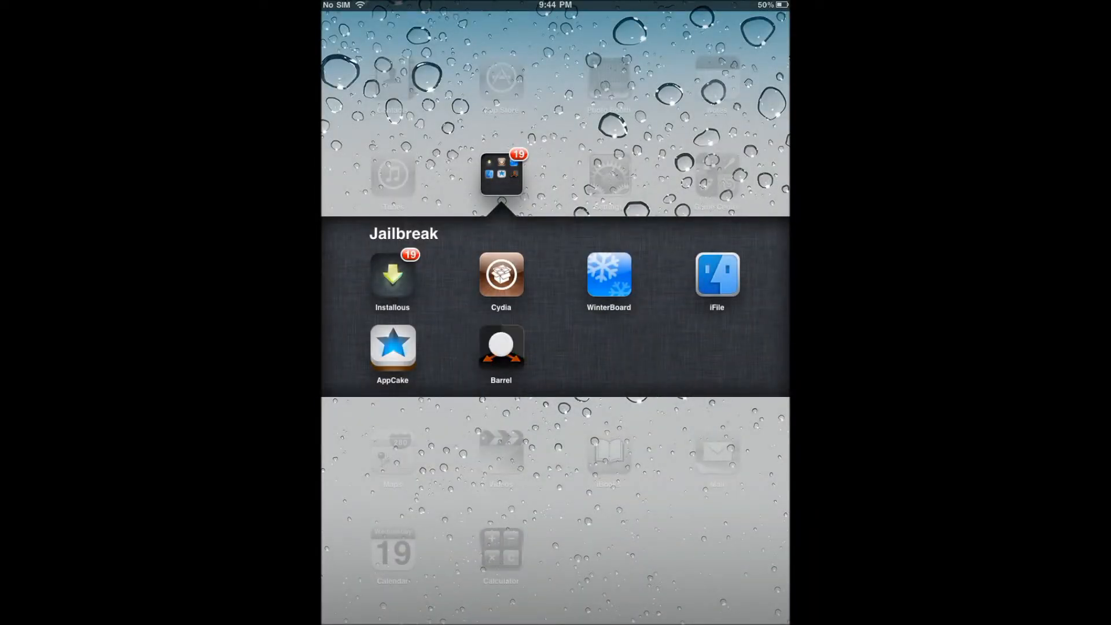
click(501, 346)
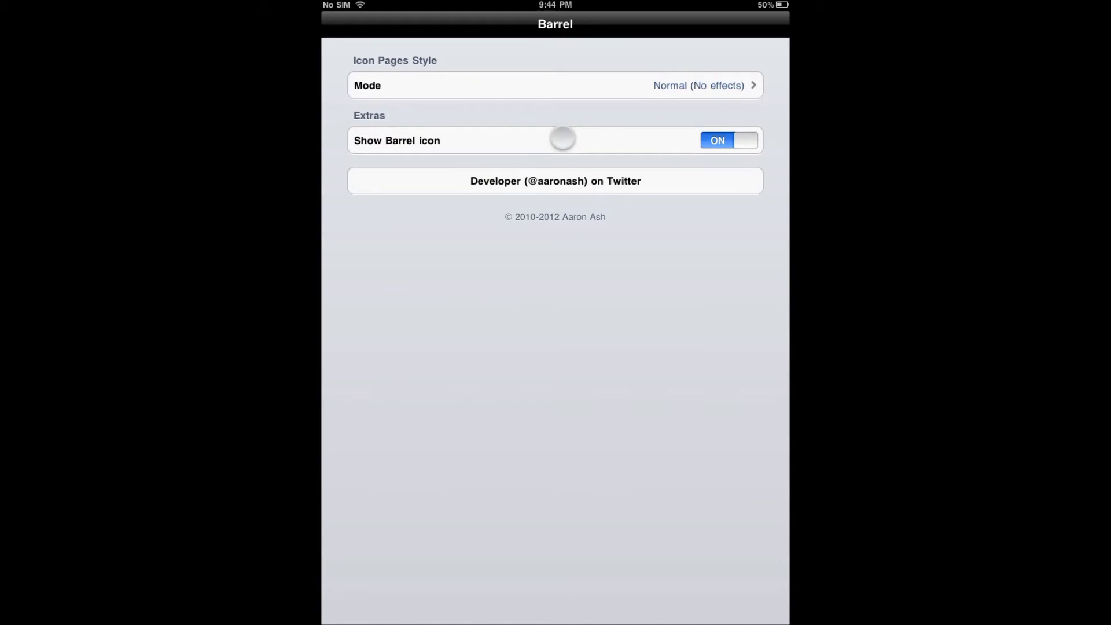
click(554, 84)
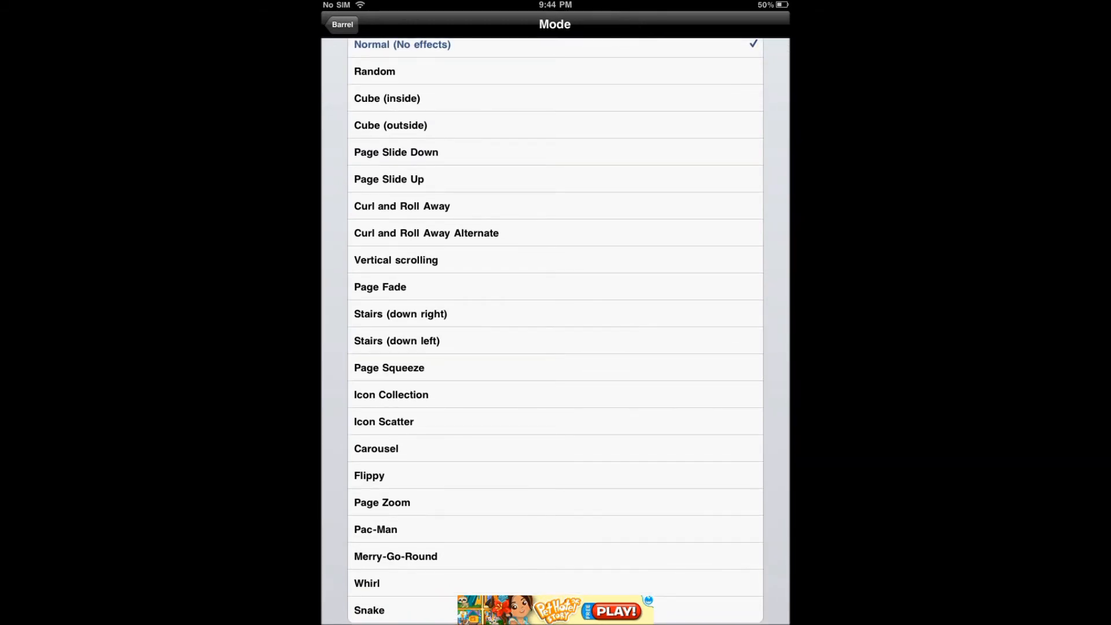
scroll(down, 3)
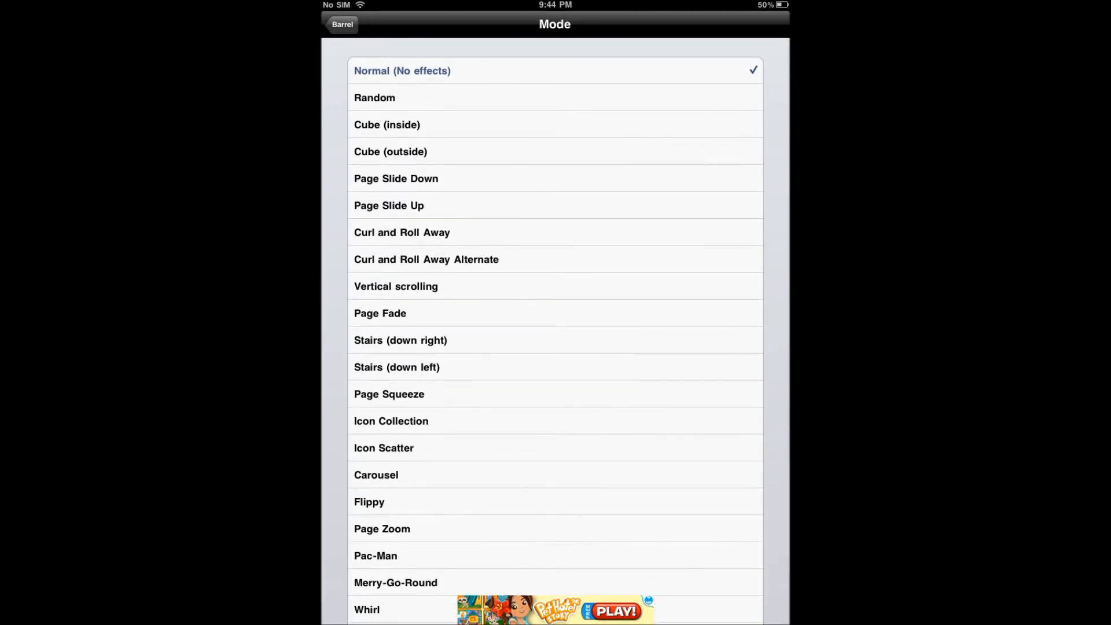
Return to the home screen, swipe across the icon pages and reopen the Jailbreak folder
click(374, 97)
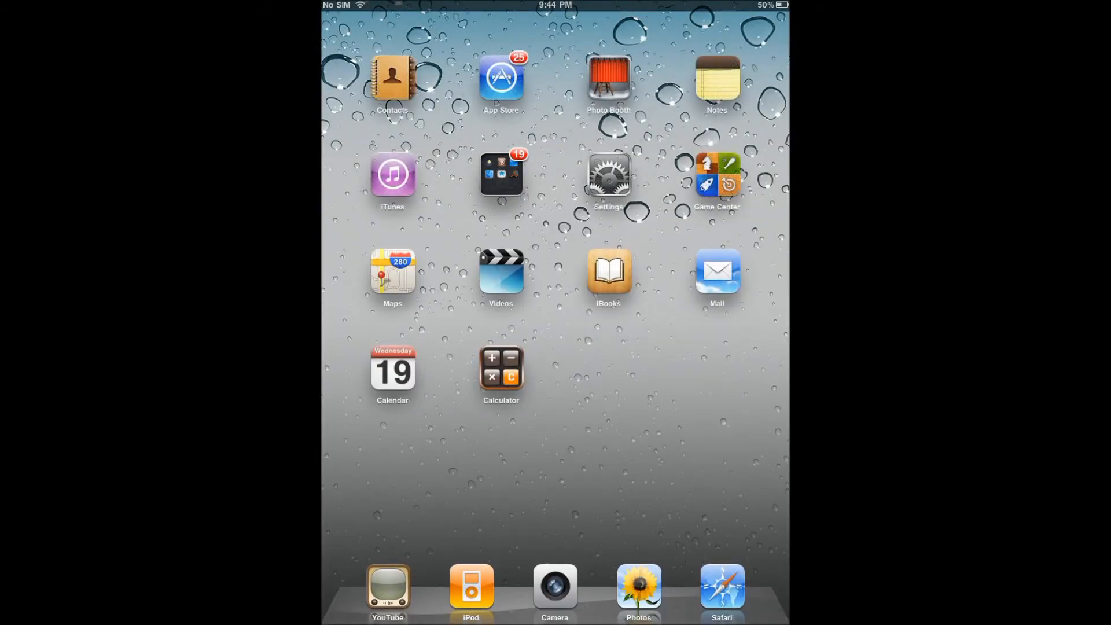
scroll(left, 3)
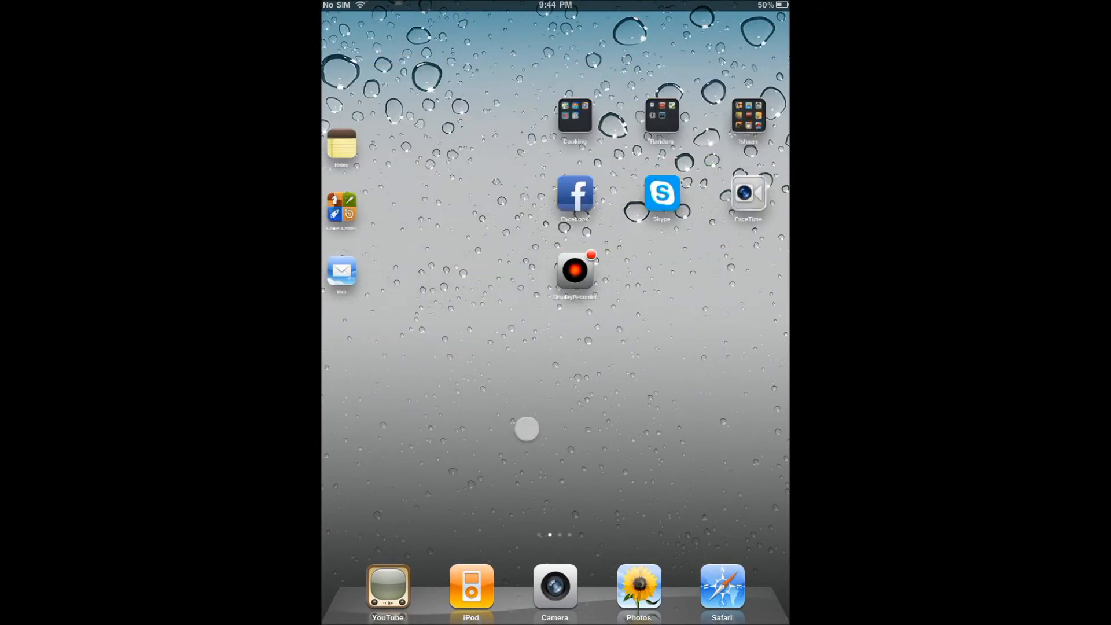
scroll(left, 3)
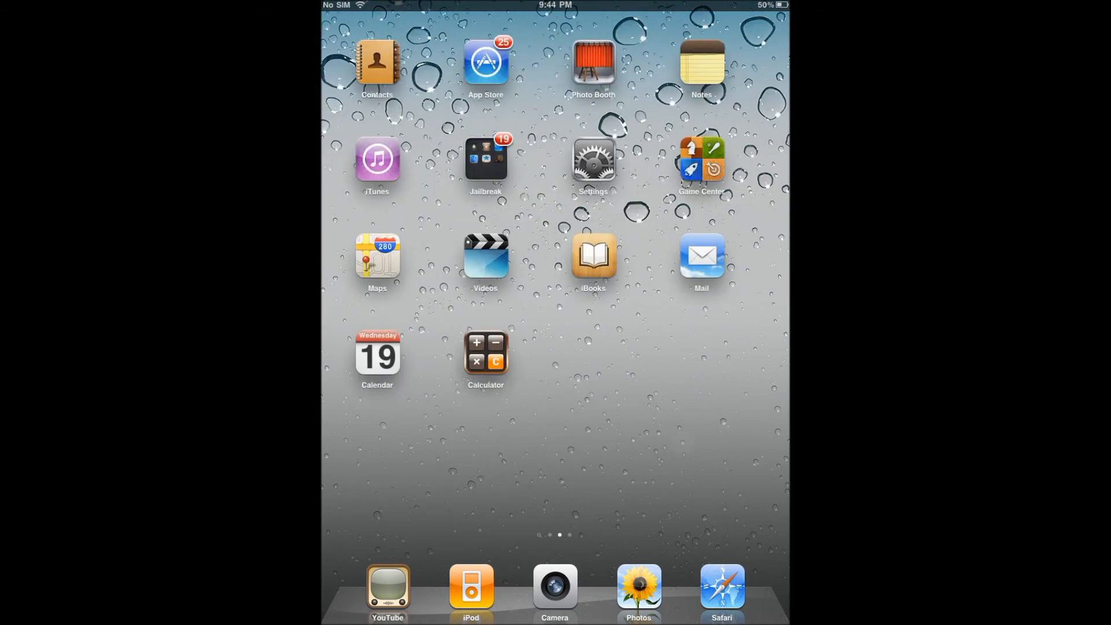
click(485, 160)
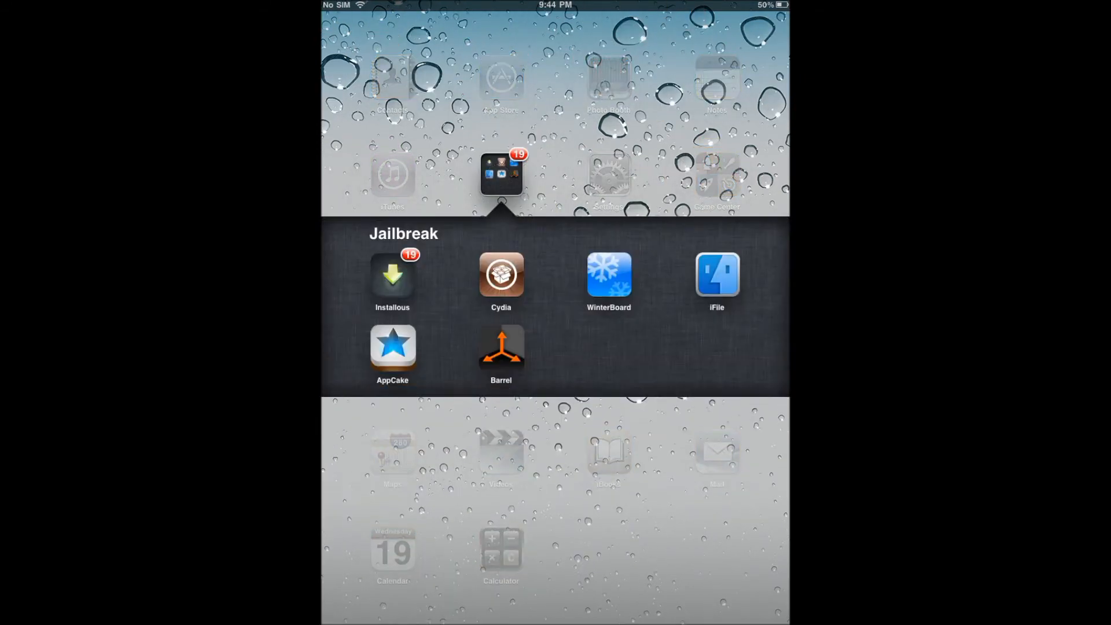
Reopen Barrel and scroll the Mode list toward the Cube (outside) transition
click(500, 348)
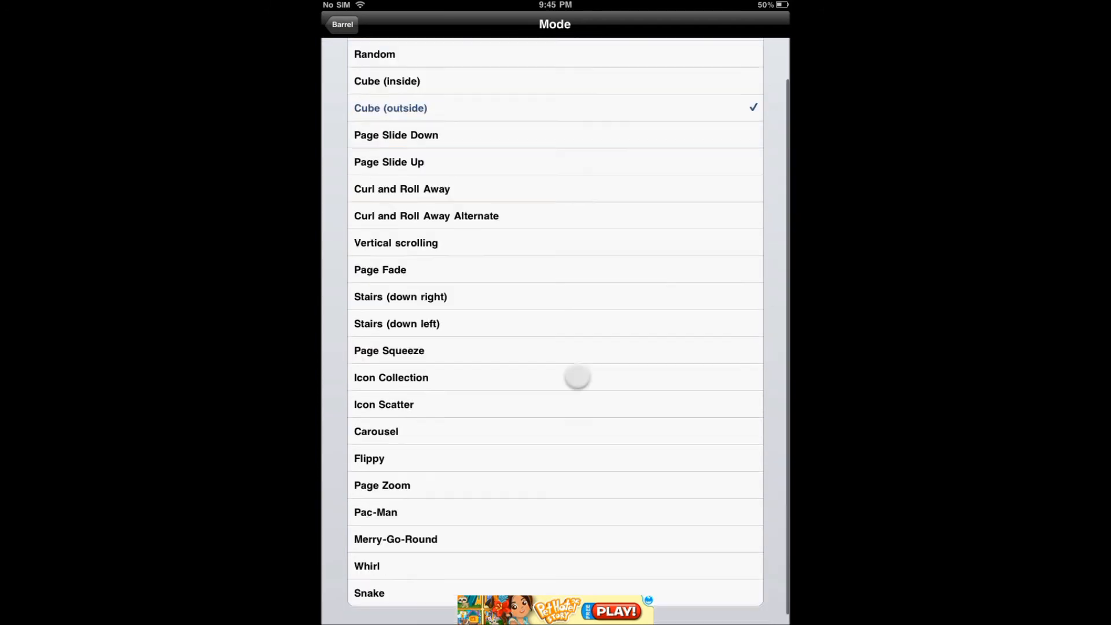
scroll(down, 3)
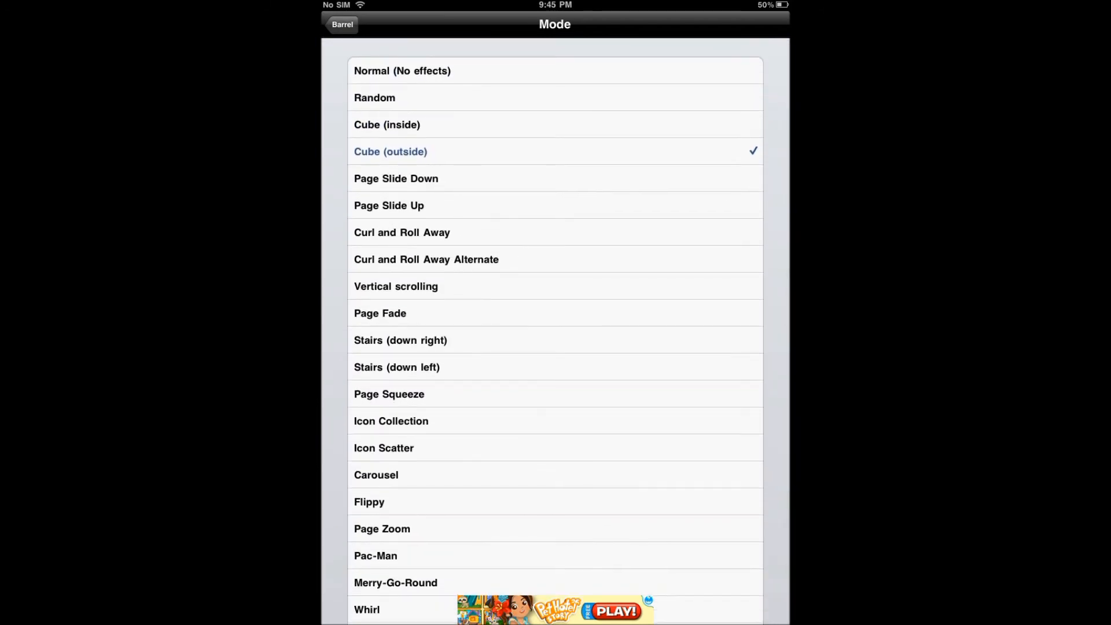